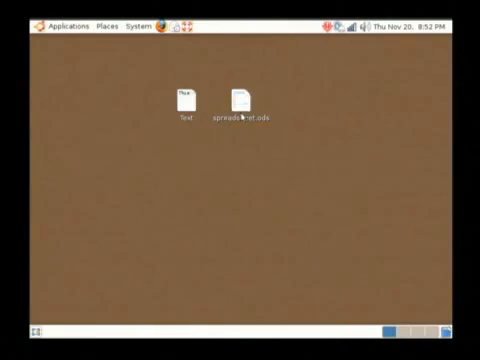
Select spreadsheet.ods, then open the desktop file 'Text' in gedit.
left_click(242, 95)
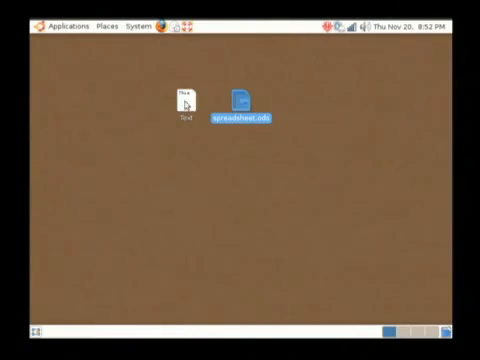
double_click(178, 95)
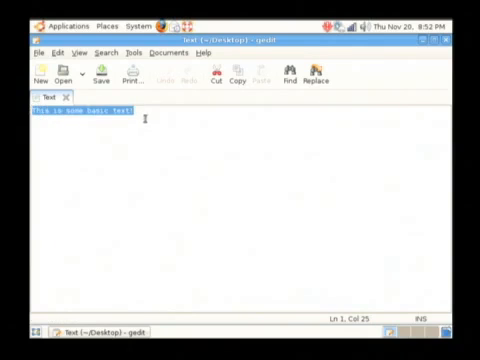
Deselect the line 'This is some basic text!' in the gedit document.
left_click(140, 119)
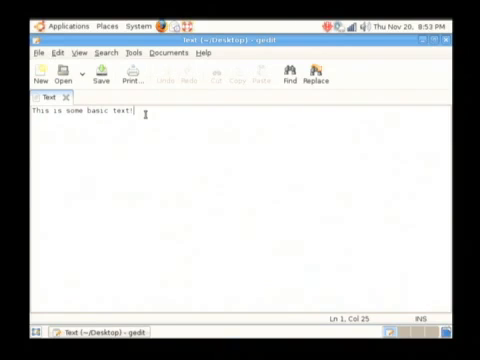
mouse_move(28, 120)
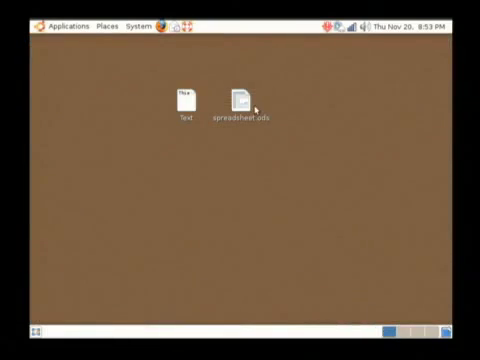
double_click(240, 98)
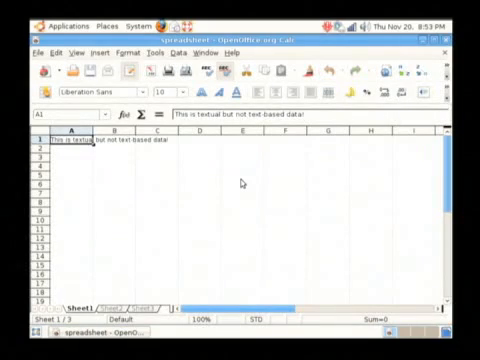
left_click(212, 187)
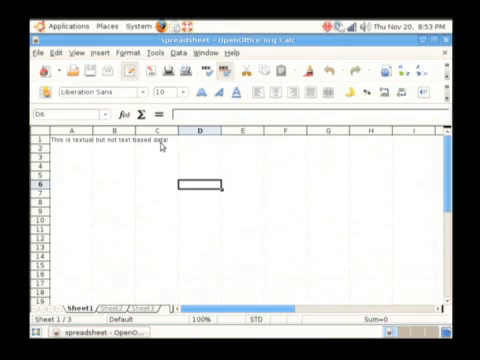
mouse_move(97, 149)
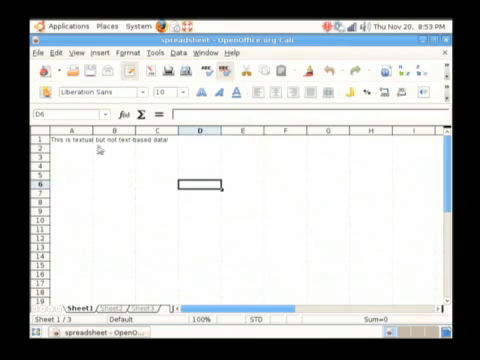
left_click(113, 147)
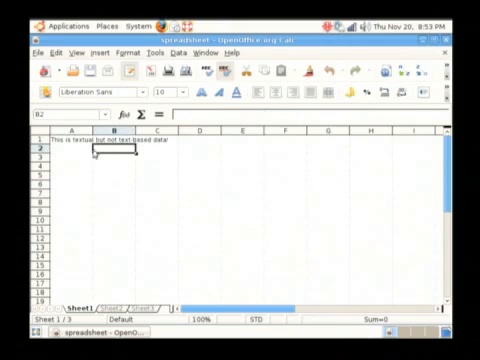
left_click(112, 155)
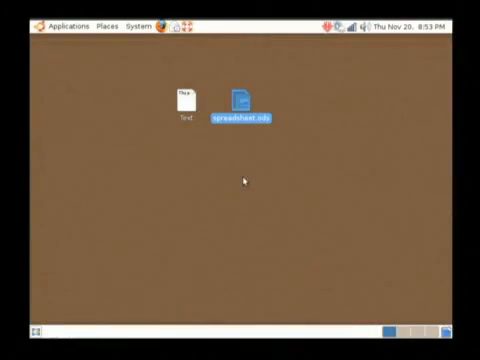
Open spreadsheet.ods with Text Editor through the Open With dialog.
right_click(243, 95)
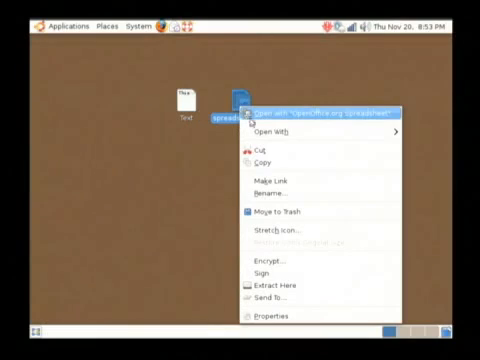
left_click(270, 128)
type("text")
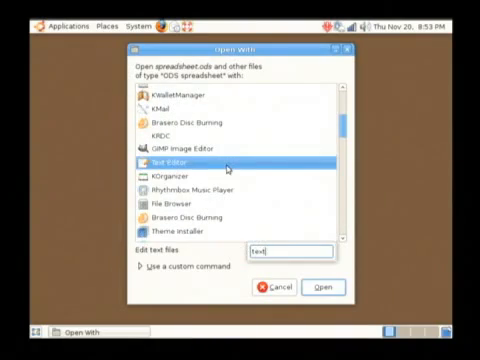
left_click(322, 288)
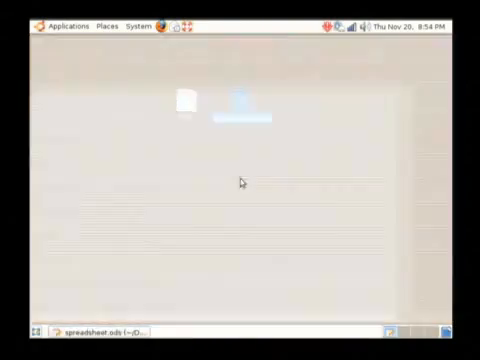